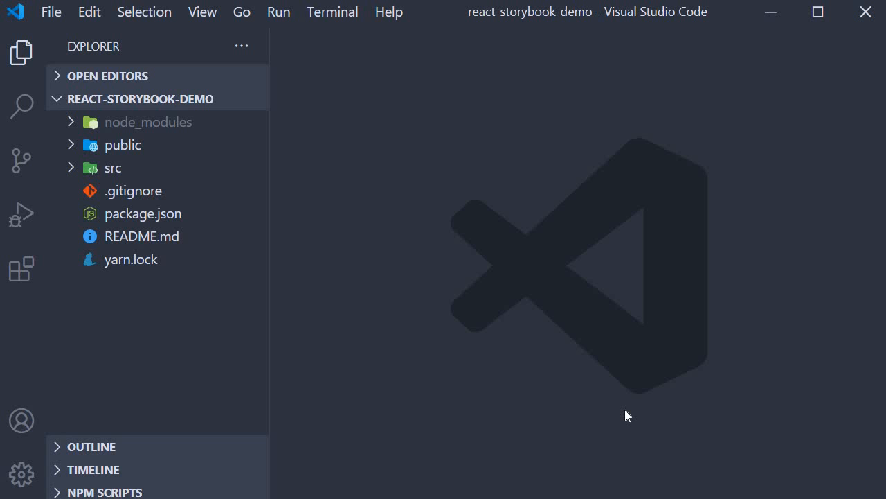
mouse_move(153, 121)
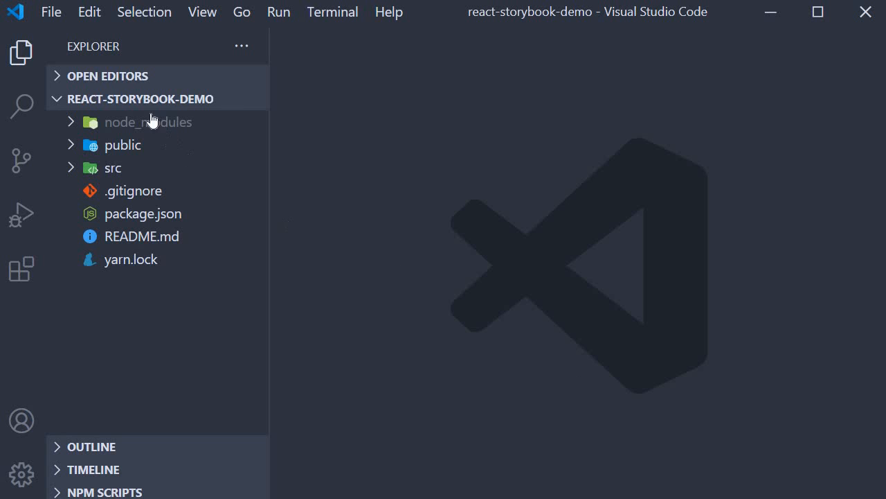
mouse_move(430, 241)
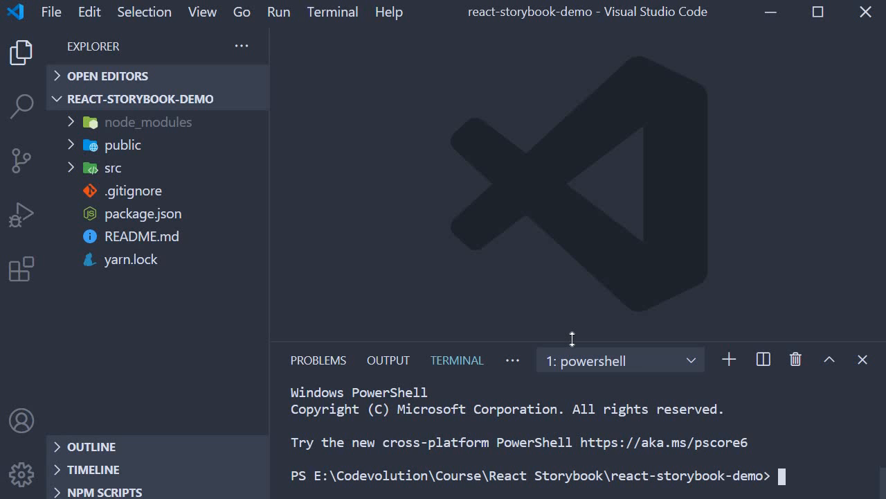
mouse_move(28, 55)
text(npx )
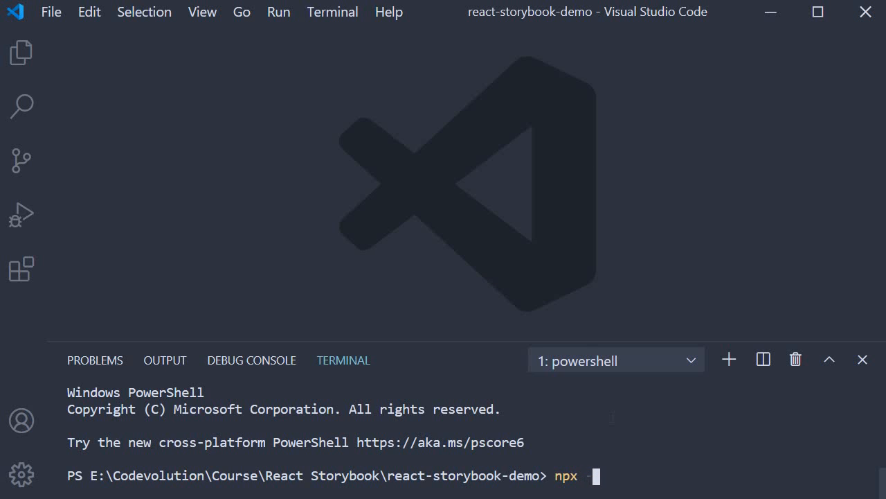
text(-p @)
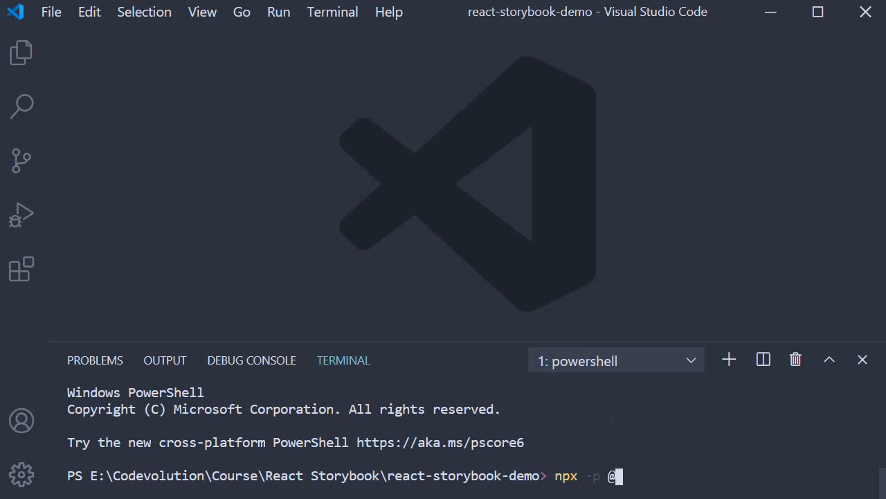
text(storybook)
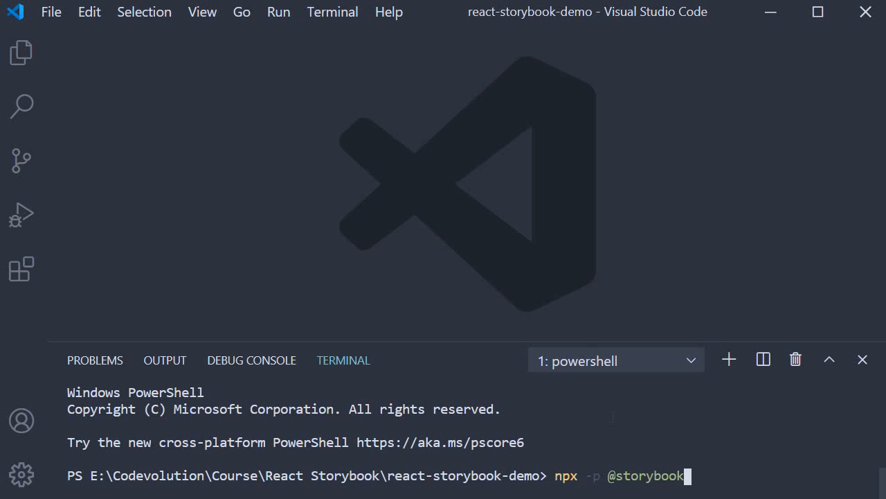
text(/cli sb)
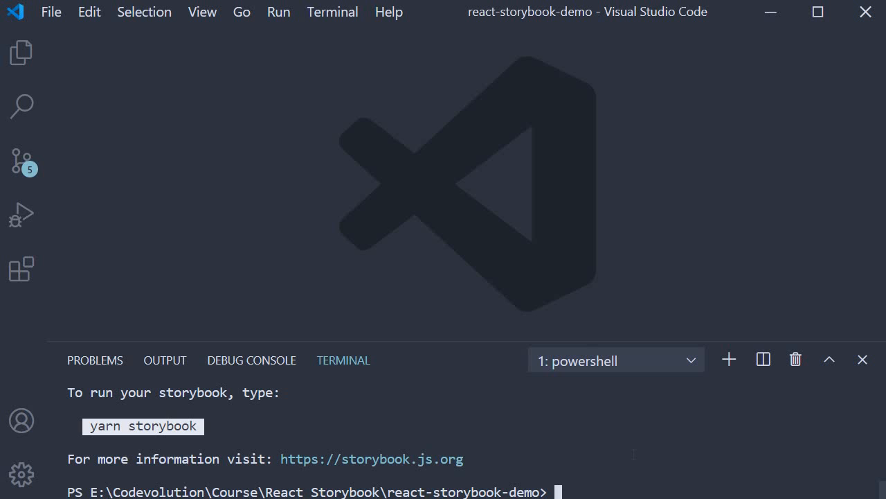
click(22, 160)
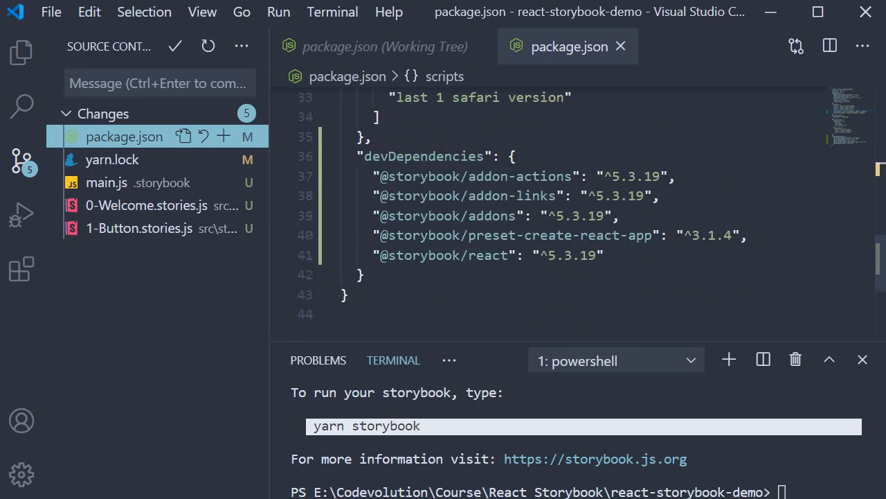
mouse_move(661, 289)
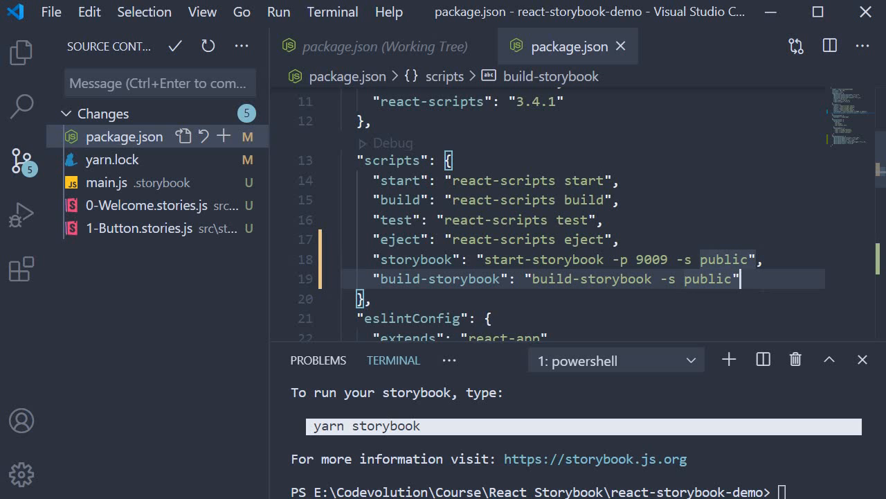
Close the package.json diff after reviewing the Storybook devDependencies and scripts
click(371, 46)
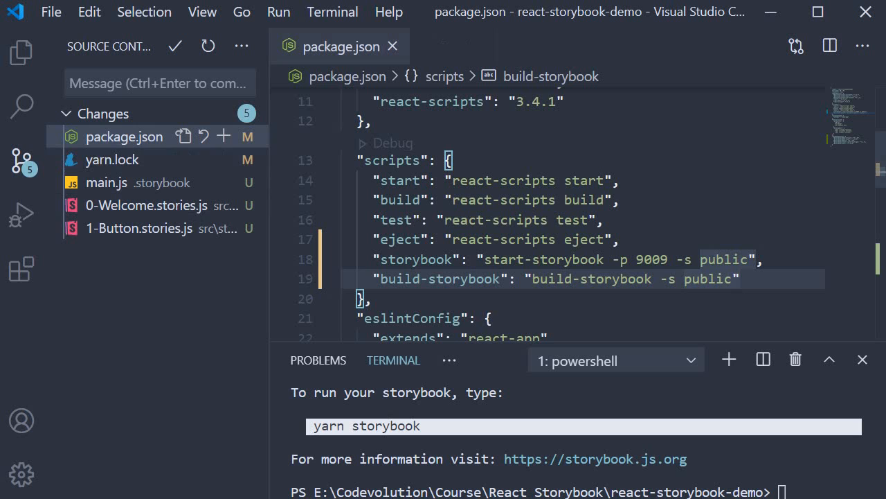
click(113, 160)
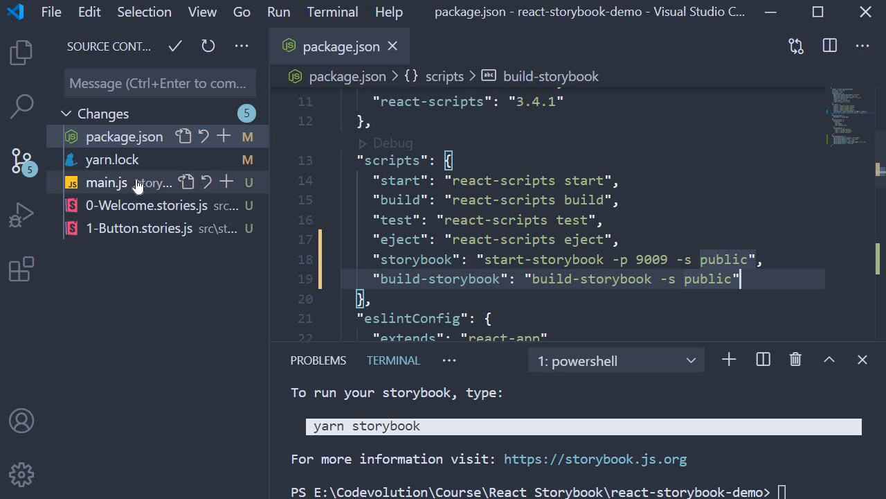
Open .storybook/main.js from the Explorer and select its stories glob and addons content
click(106, 182)
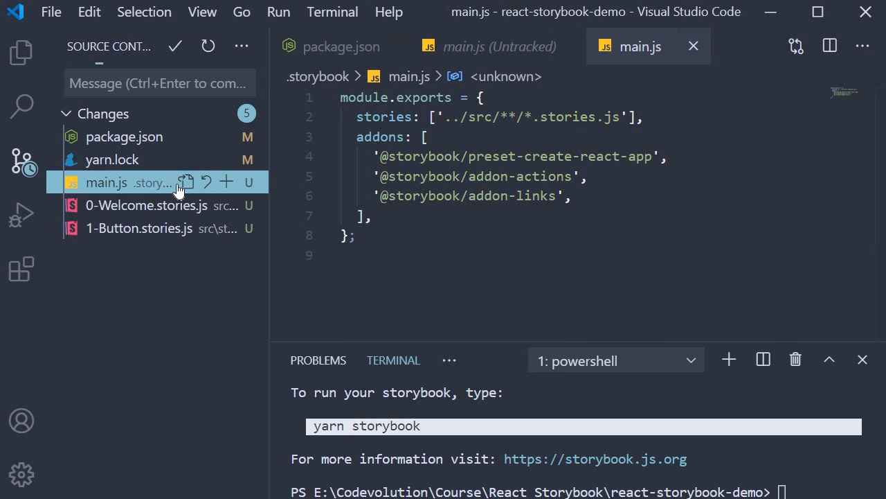
click(21, 51)
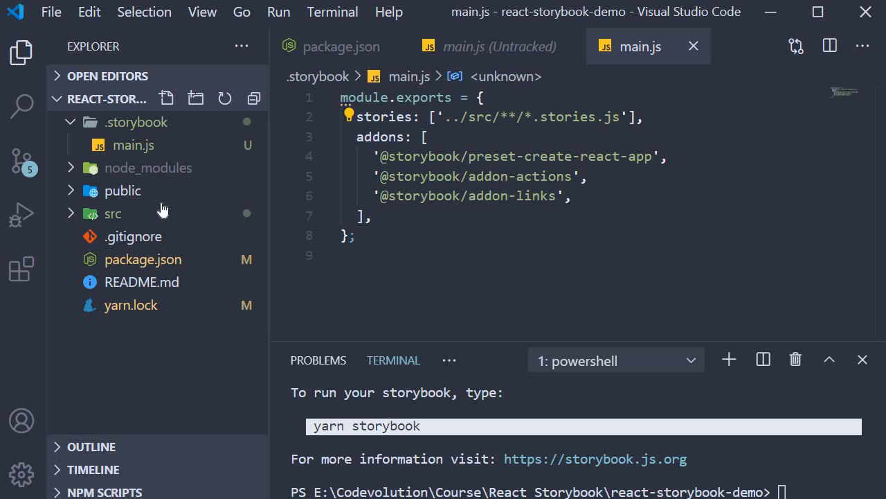
mouse_move(139, 122)
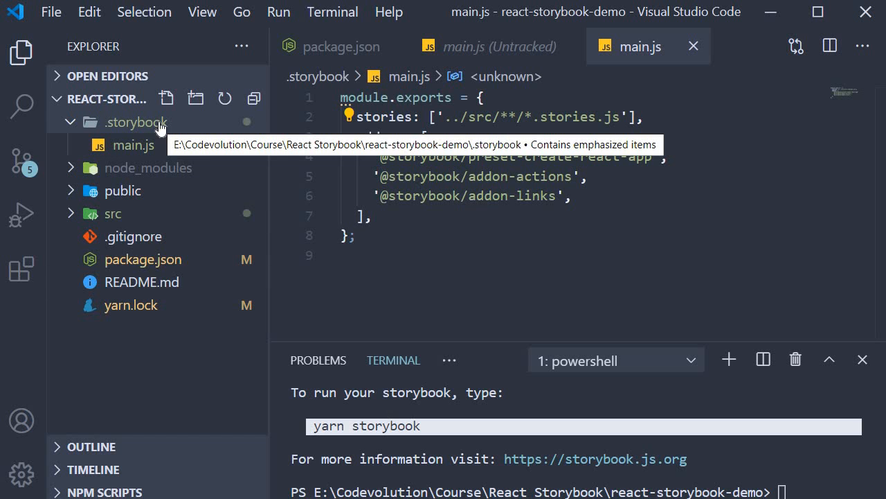
click(137, 121)
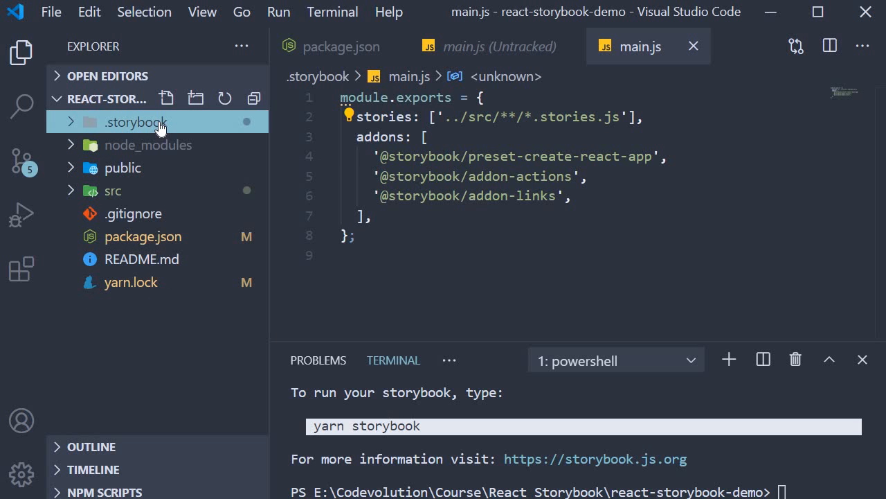
click(135, 121)
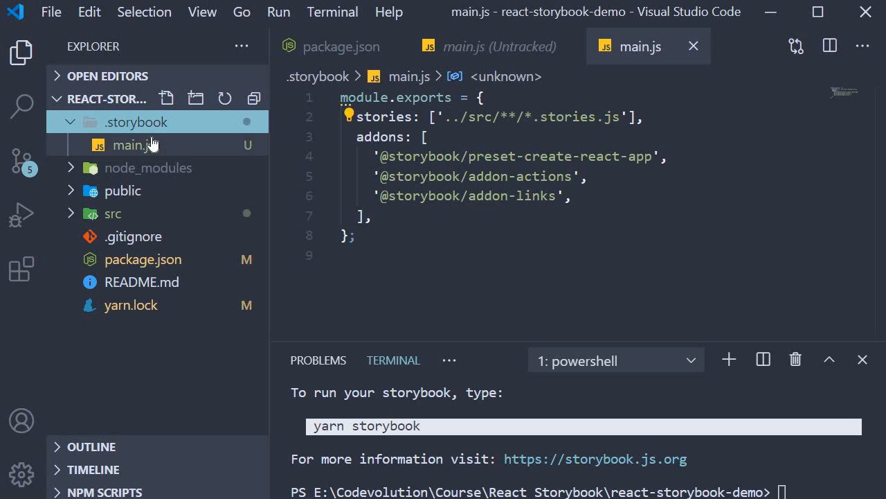
click(129, 144)
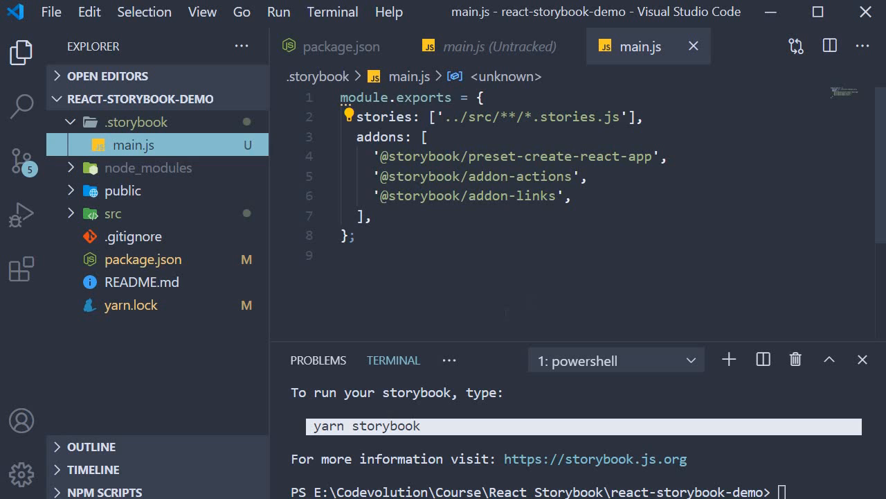
key(ctrl+a)
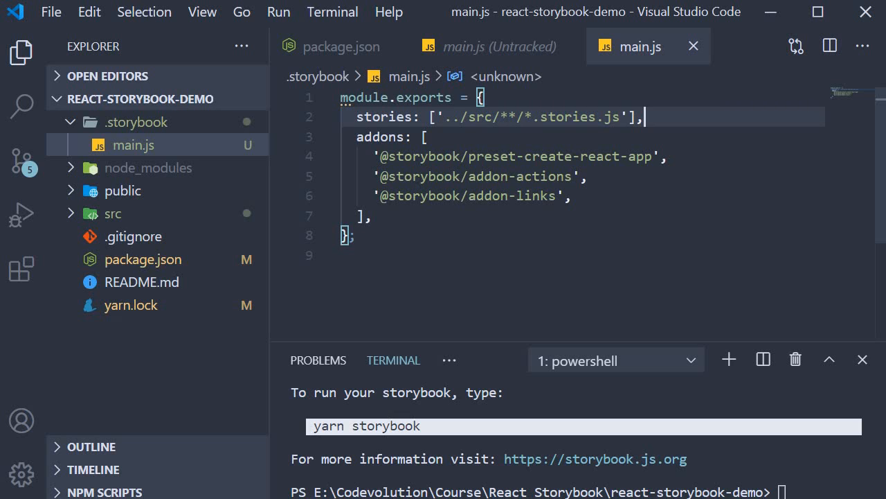
double_click(533, 116)
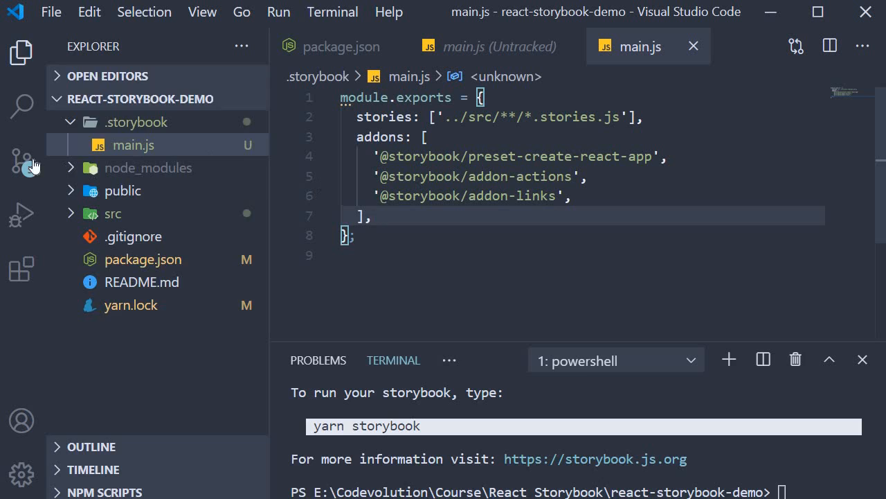
Inspect 0-Welcome.stories.js in Source Control, then open src/stories/1-Button.stories.js
click(21, 161)
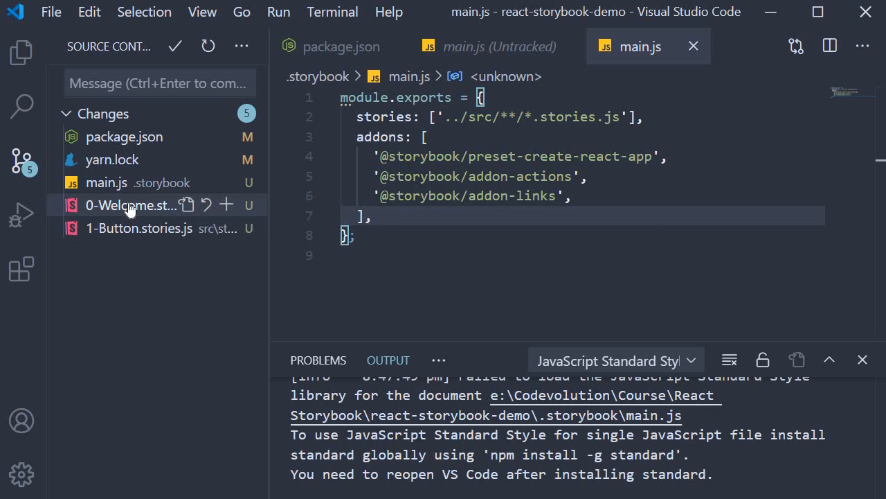
click(131, 205)
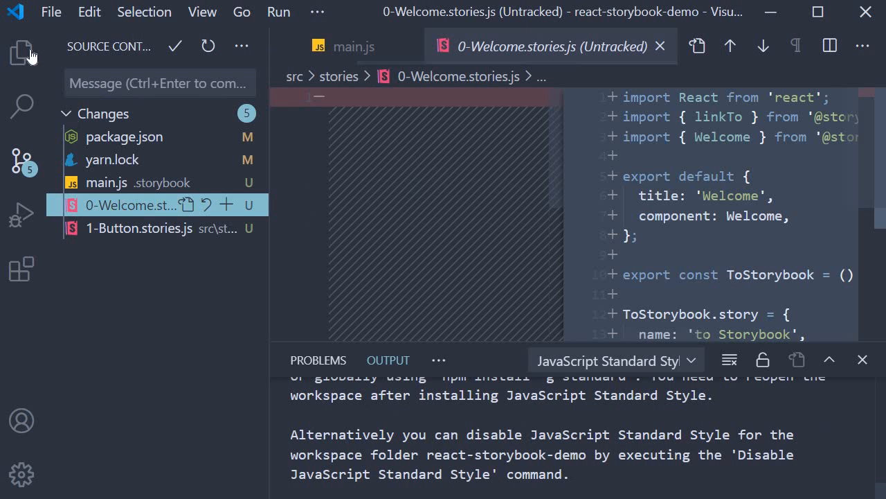
click(22, 51)
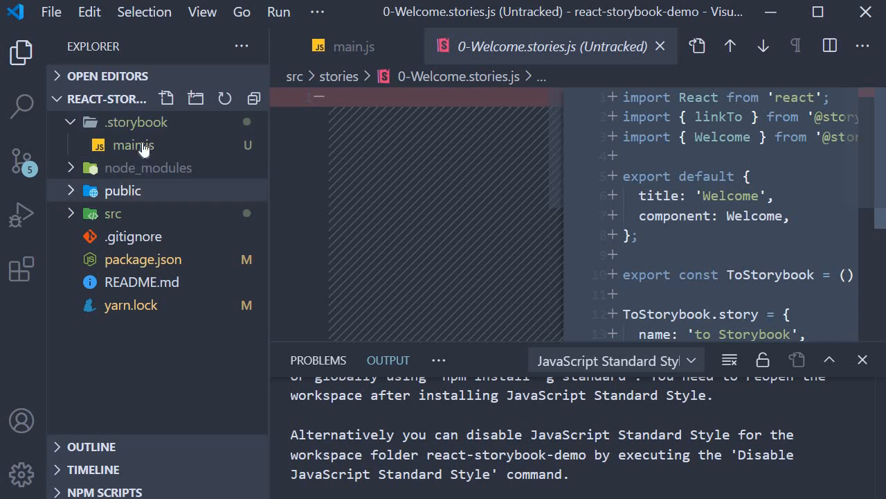
click(114, 214)
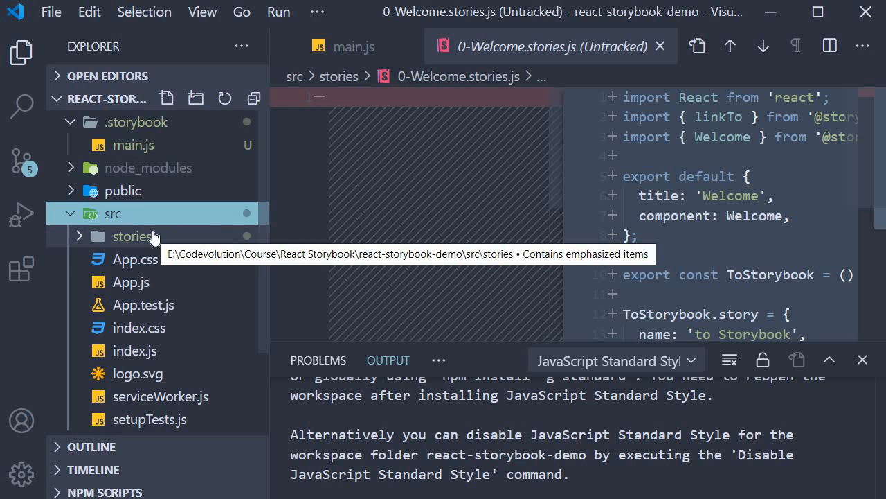
click(136, 235)
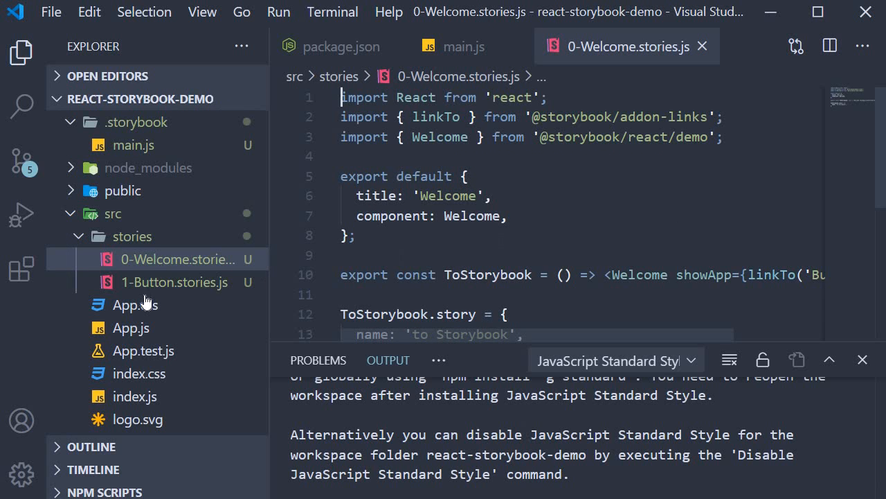
click(174, 282)
text(yarn)
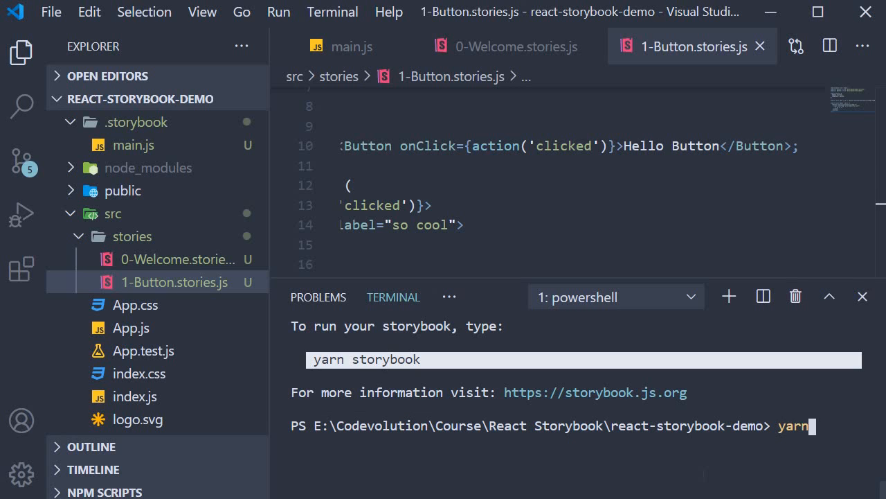
Run 'yarn storybook' to serve Storybook at localhost:9009
text(storybook)
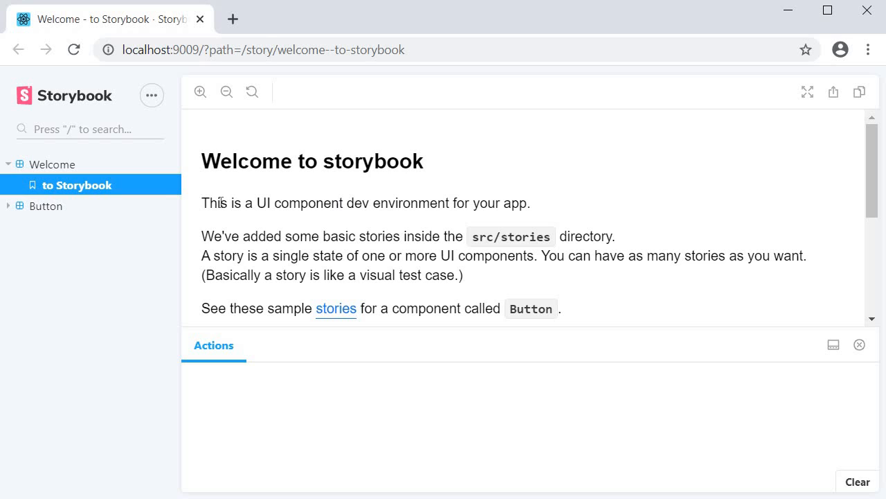
mouse_move(95, 224)
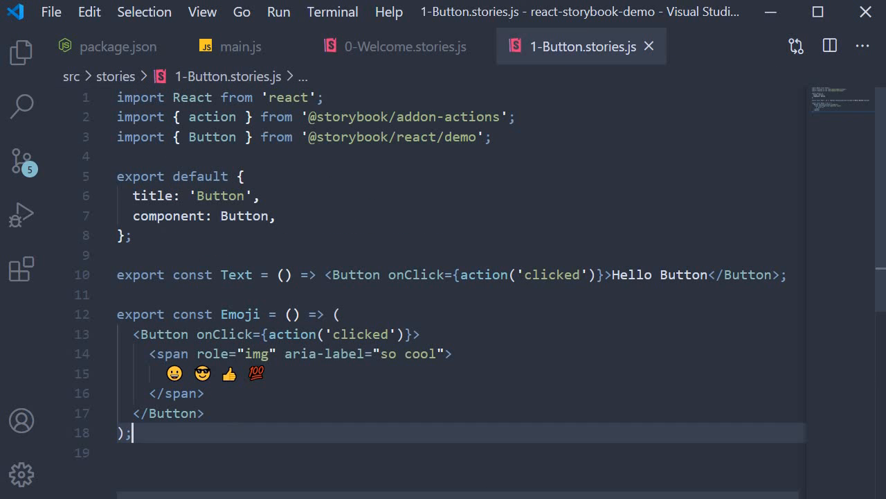
Highlight the Text and Emoji export names in 1-Button.stories.js
double_click(236, 275)
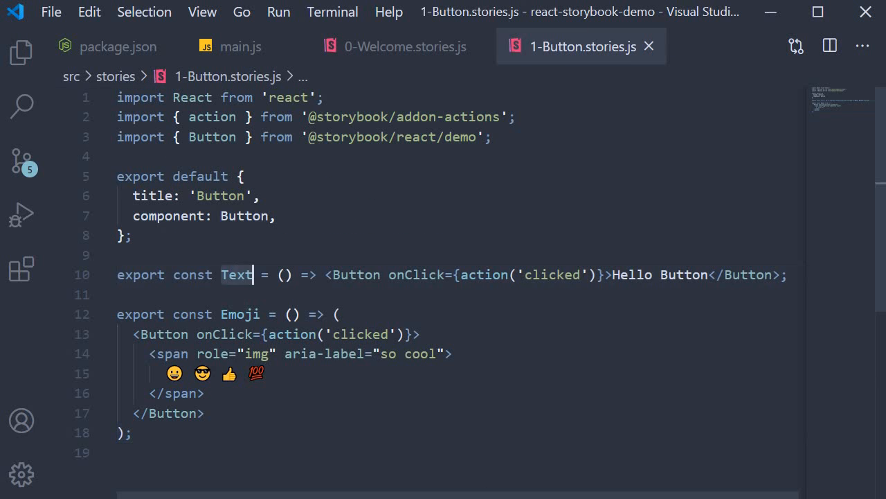
double_click(240, 314)
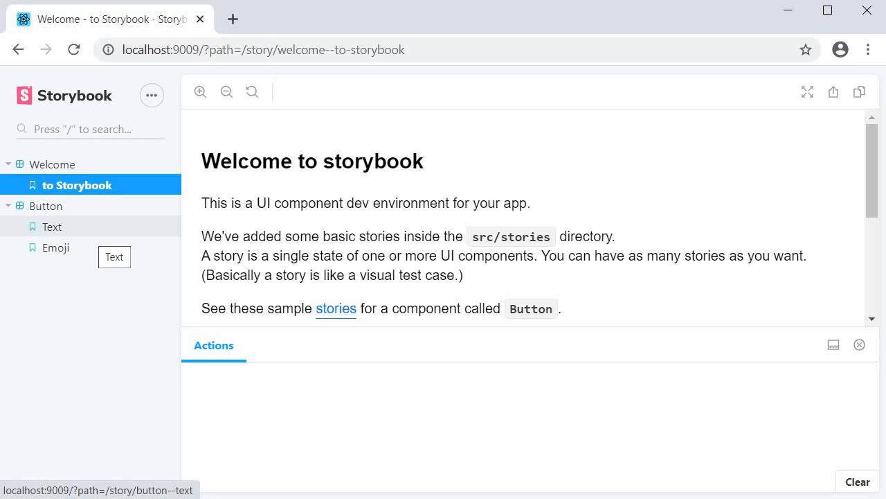
mouse_move(89, 234)
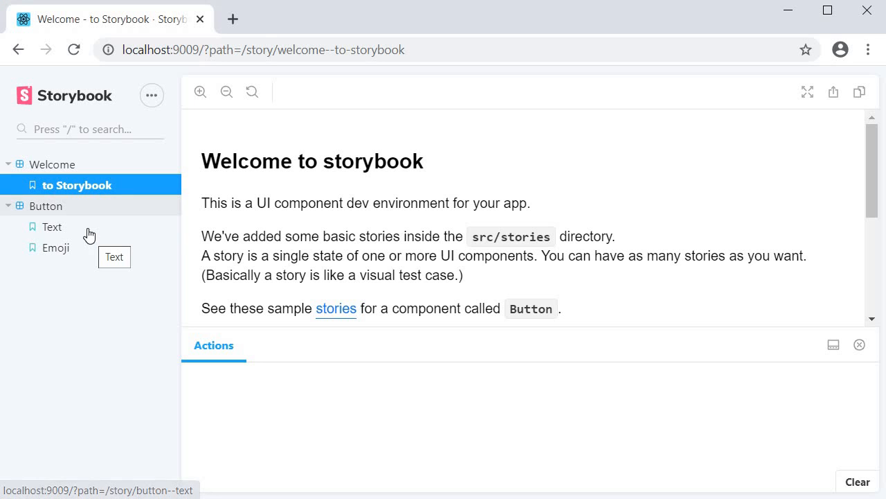
Preview the Button Text story, then the Emoji story, in Storybook
click(56, 247)
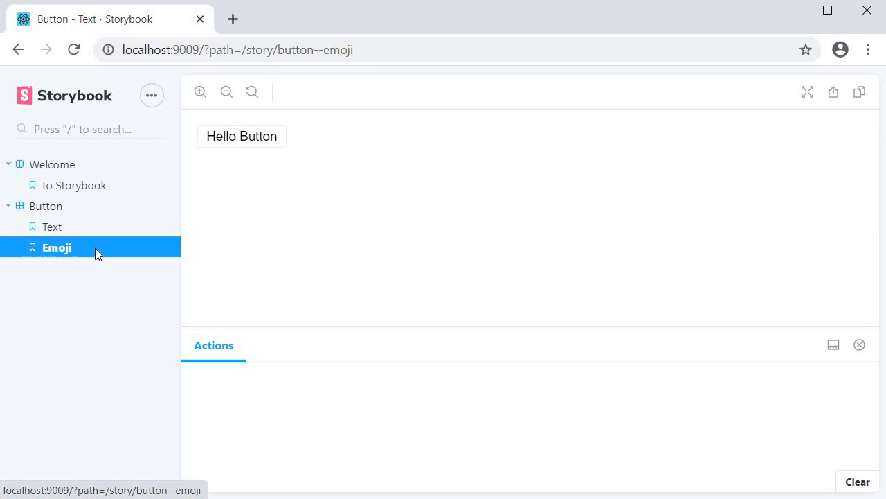
click(56, 247)
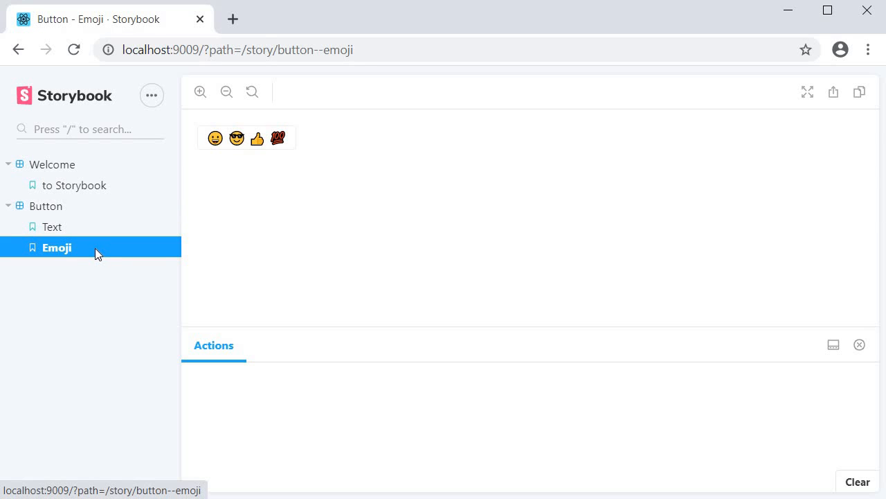
mouse_move(413, 307)
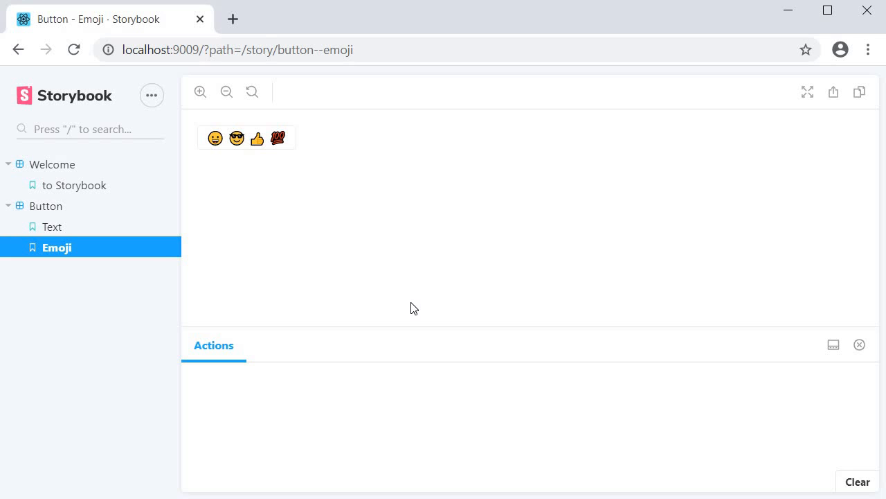
mouse_move(833, 345)
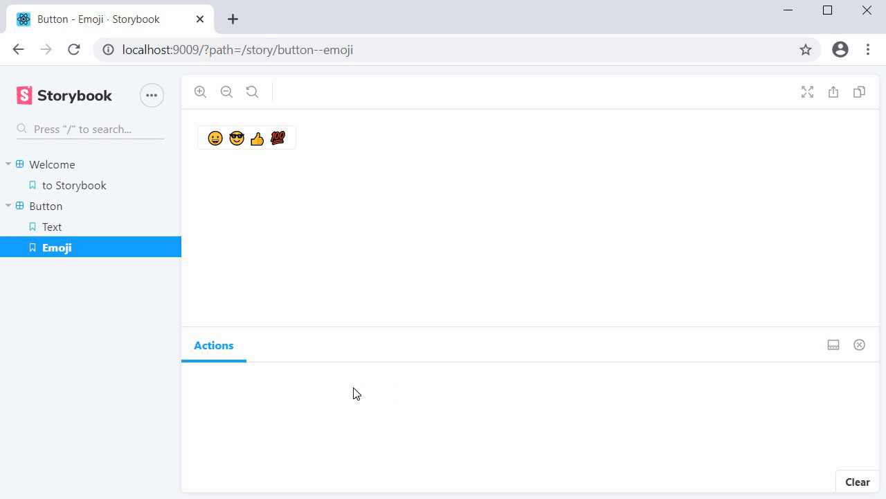
mouse_move(282, 359)
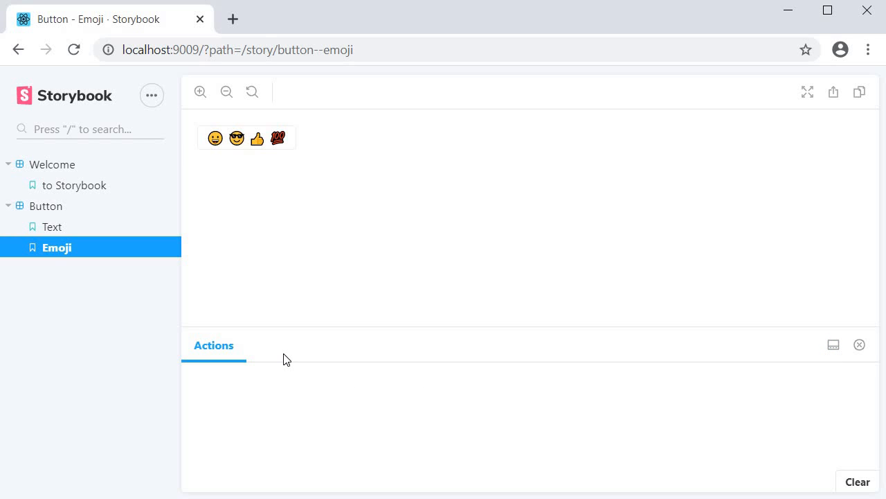
mouse_move(398, 236)
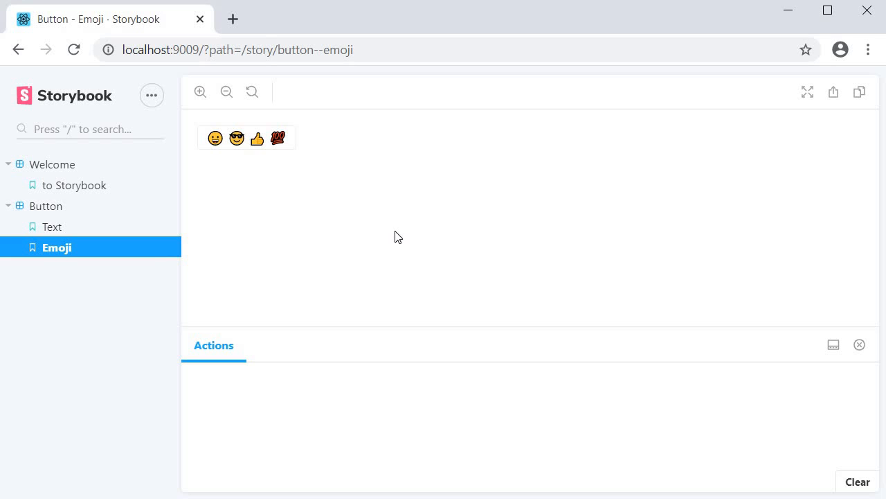